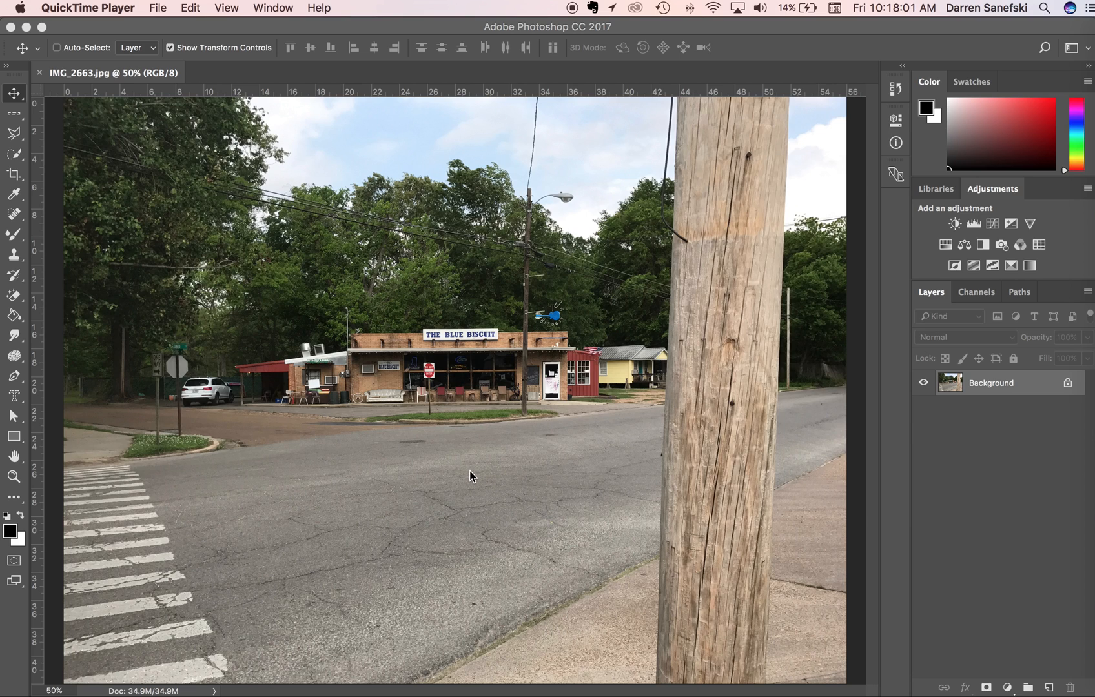
mouse_move(452, 477)
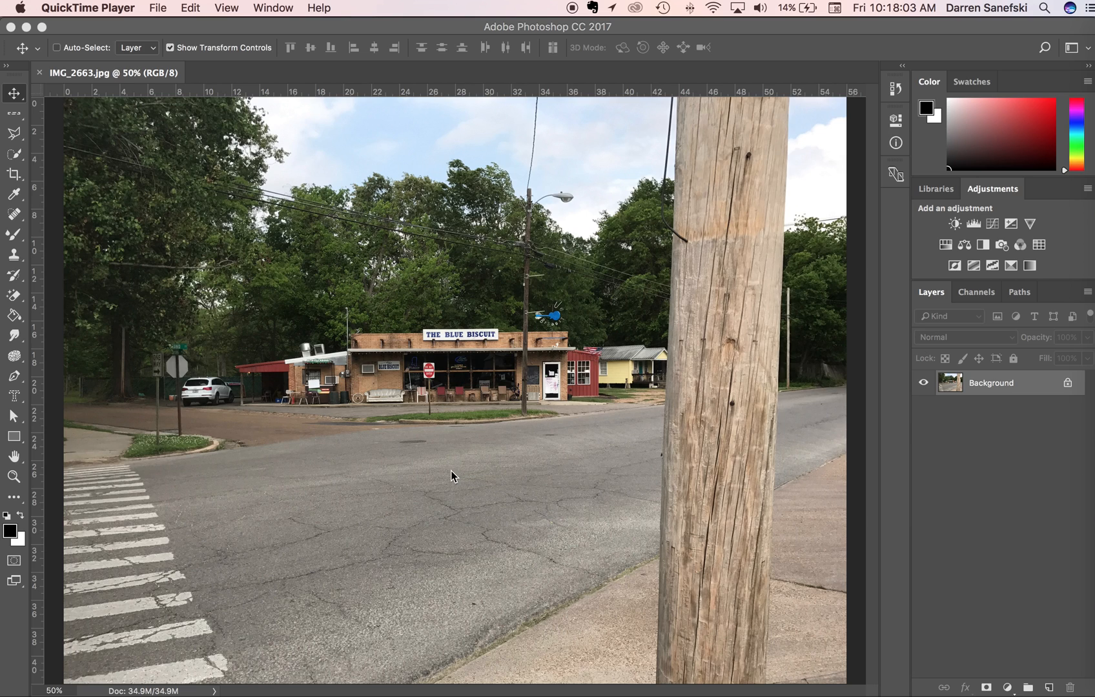
mouse_move(540, 467)
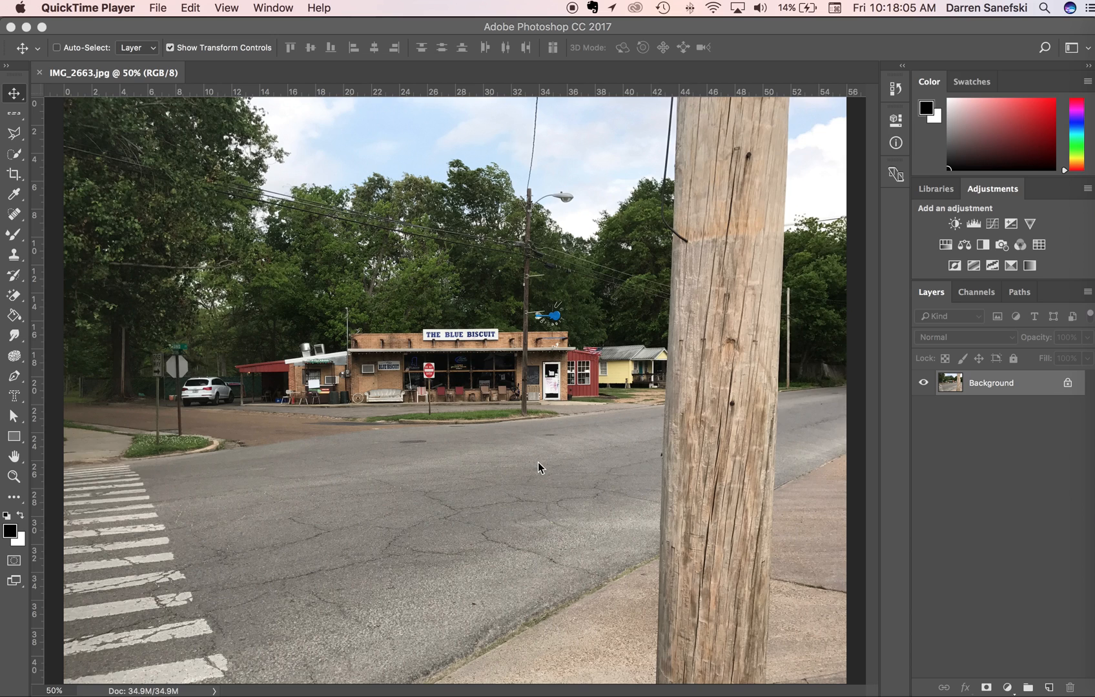
mouse_move(554, 482)
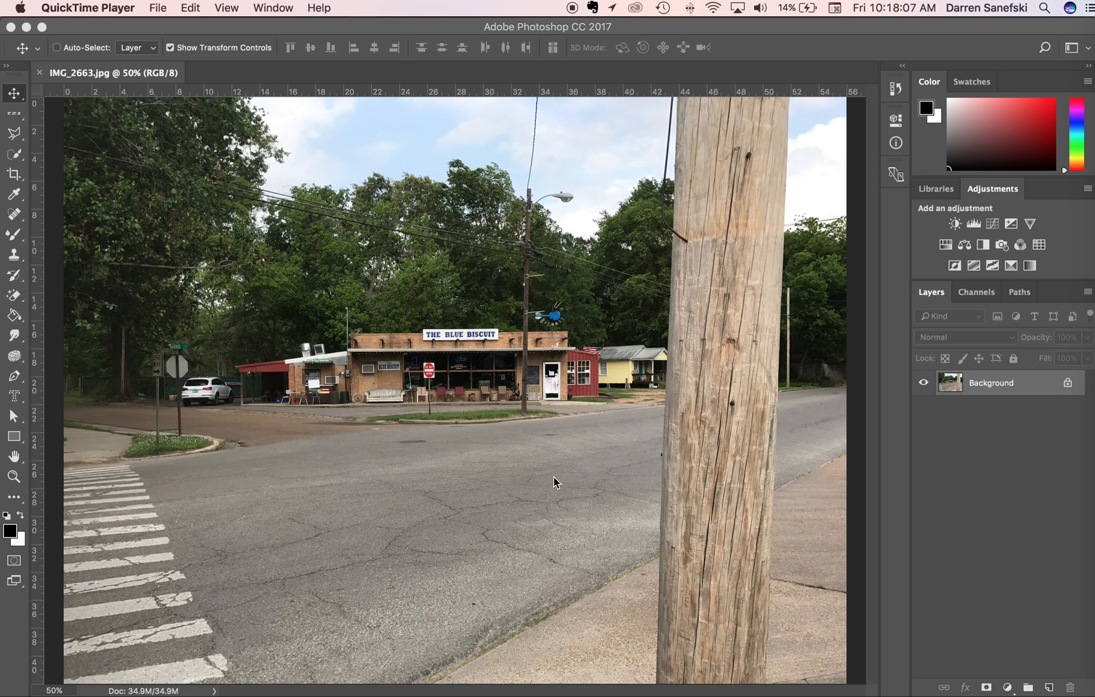
mouse_move(579, 478)
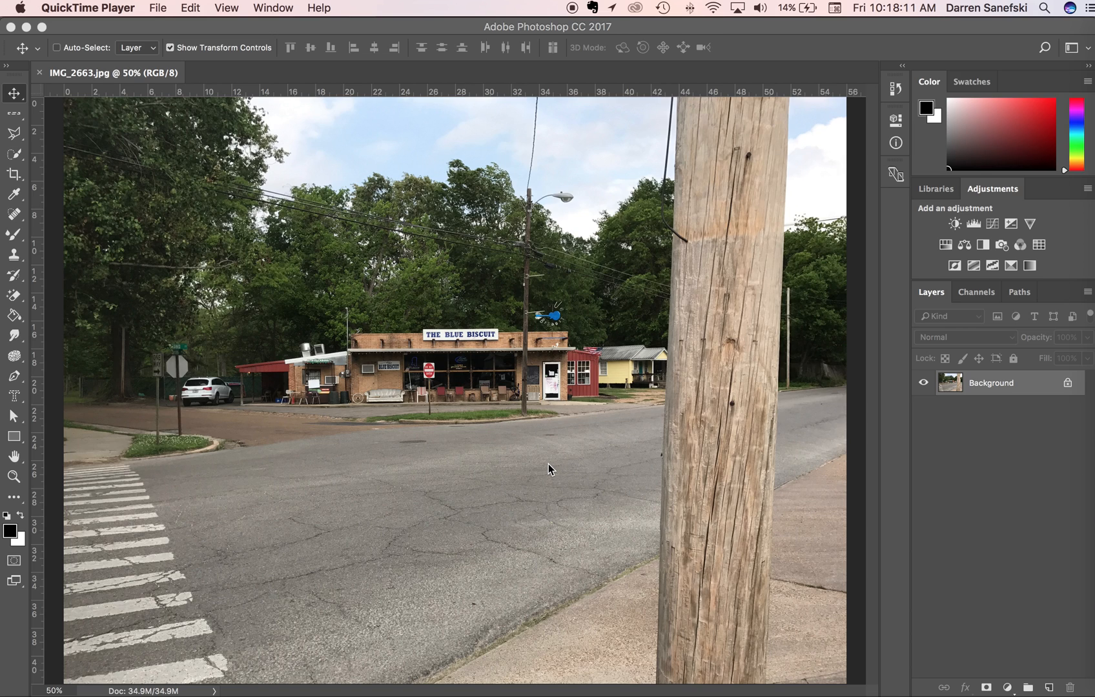
mouse_move(268, 257)
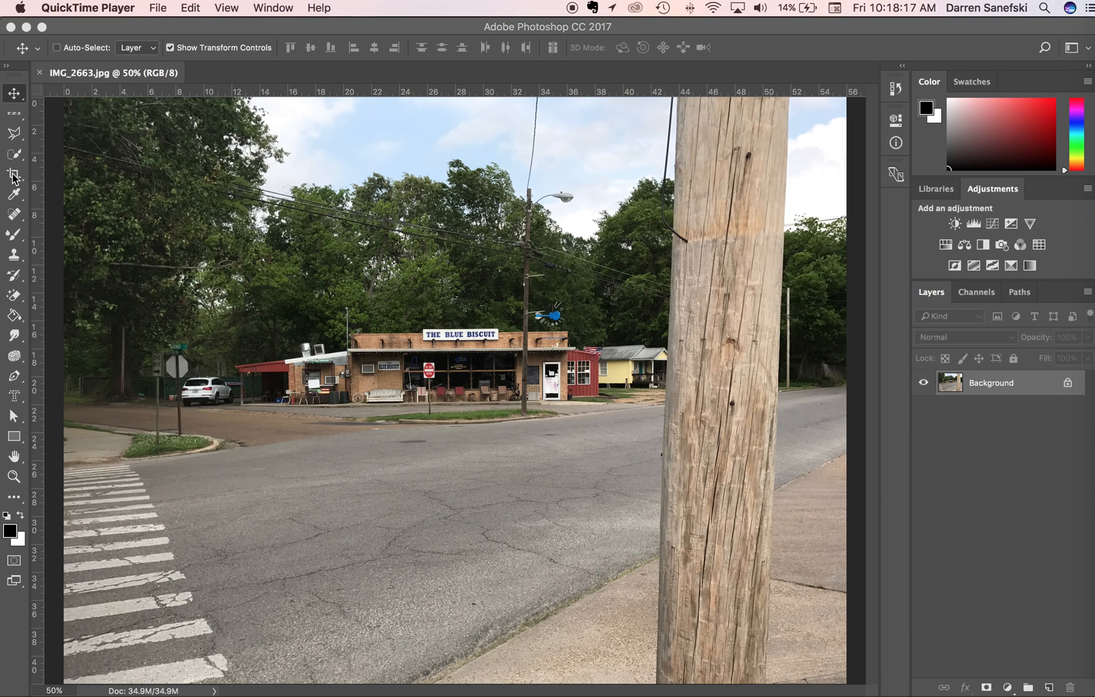
Straighten the photo about 0.7° by tracing a level line along the storefront roof
left_click(14, 174)
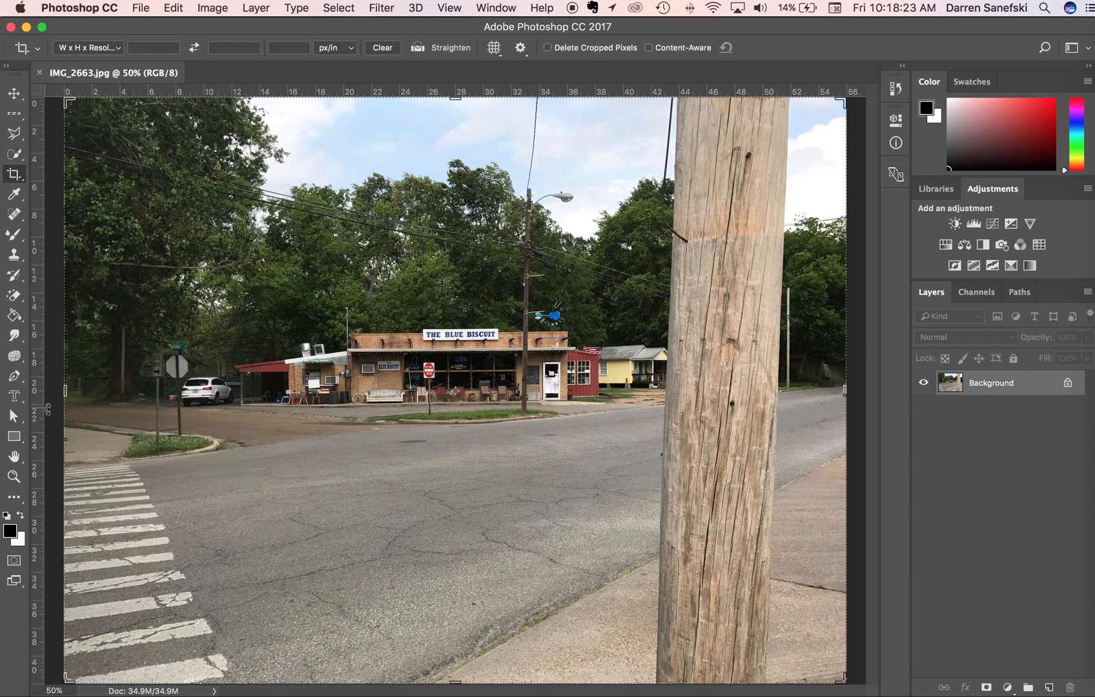
mouse_move(555, 211)
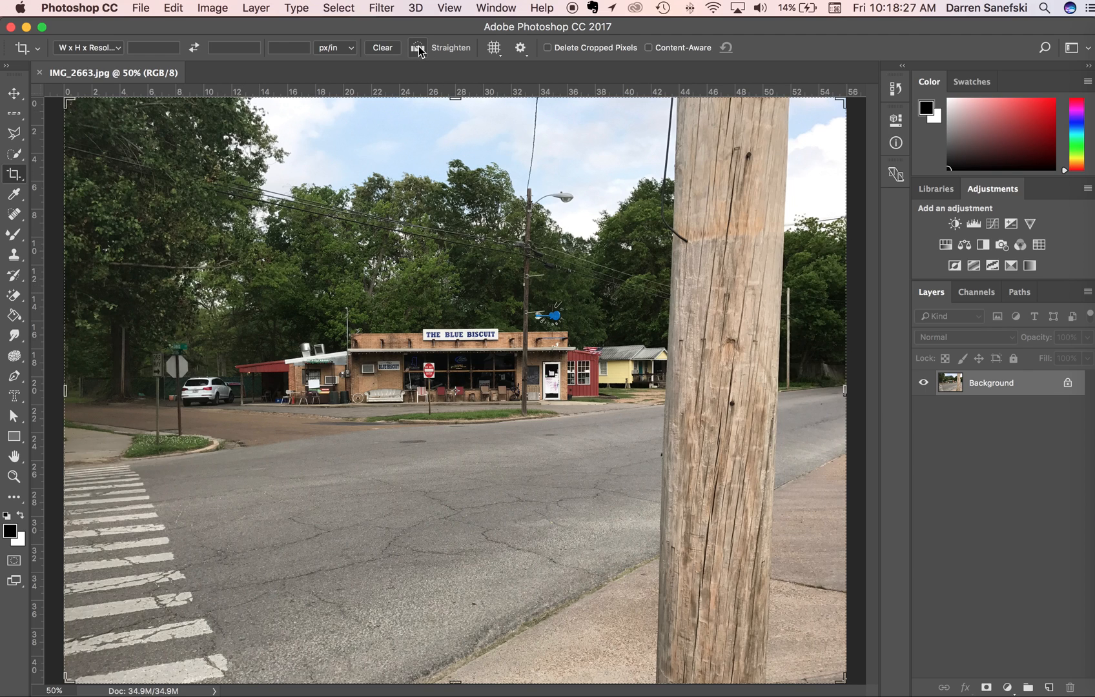
mouse_move(417, 47)
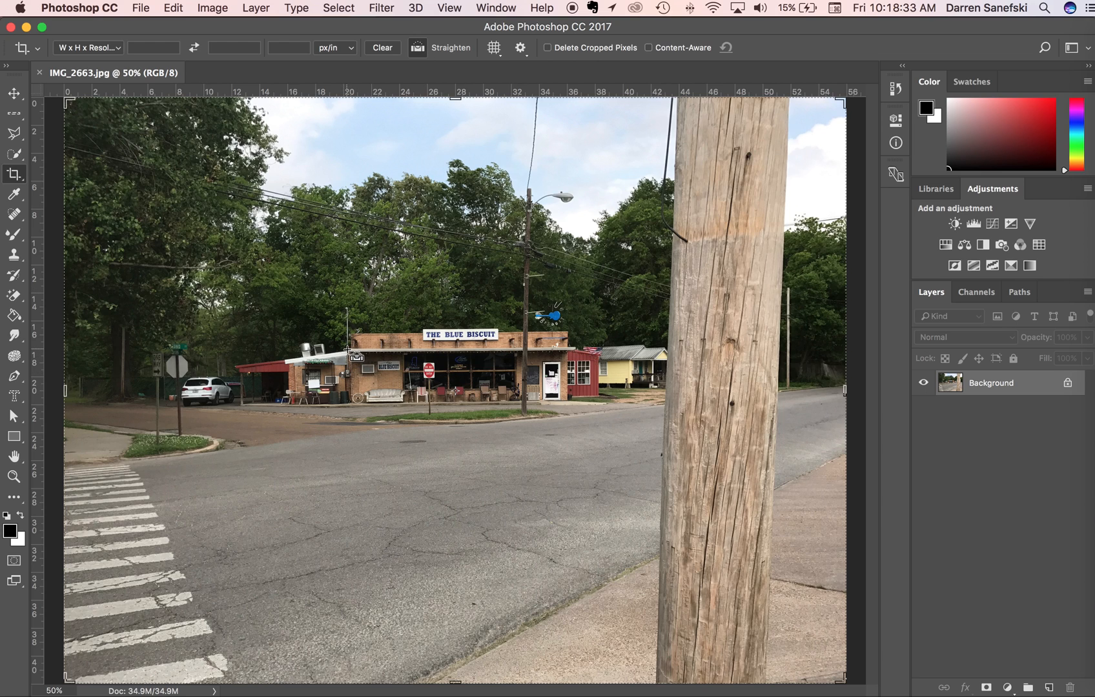
left_click_drag(356, 357, 587, 348)
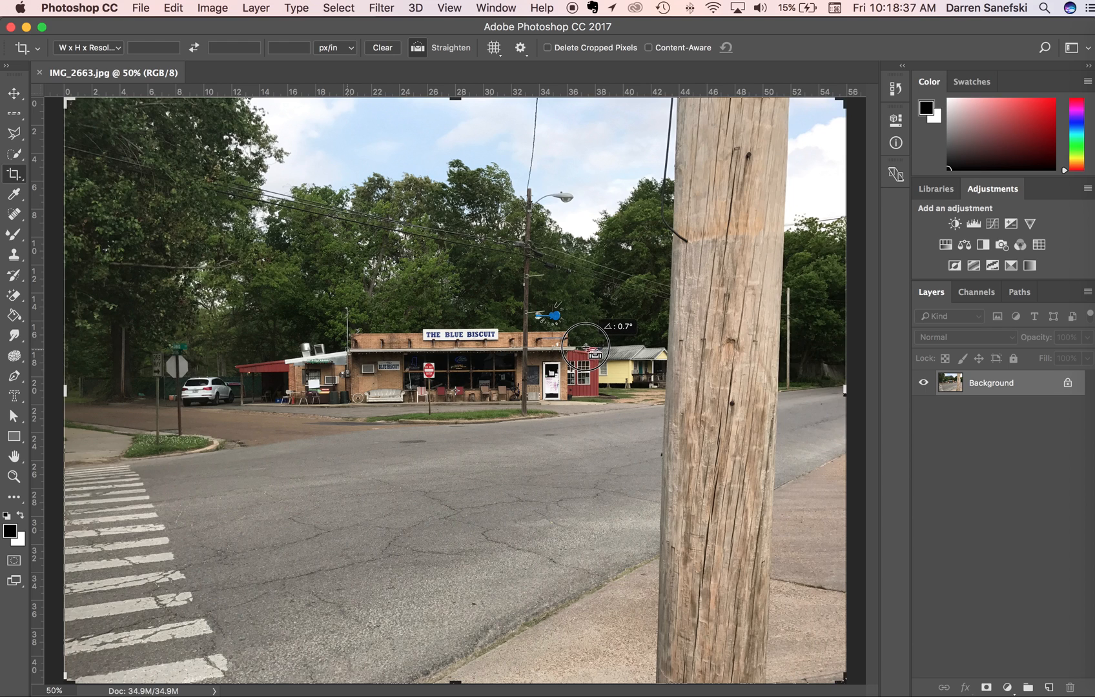
left_click_drag(585, 347, 585, 352)
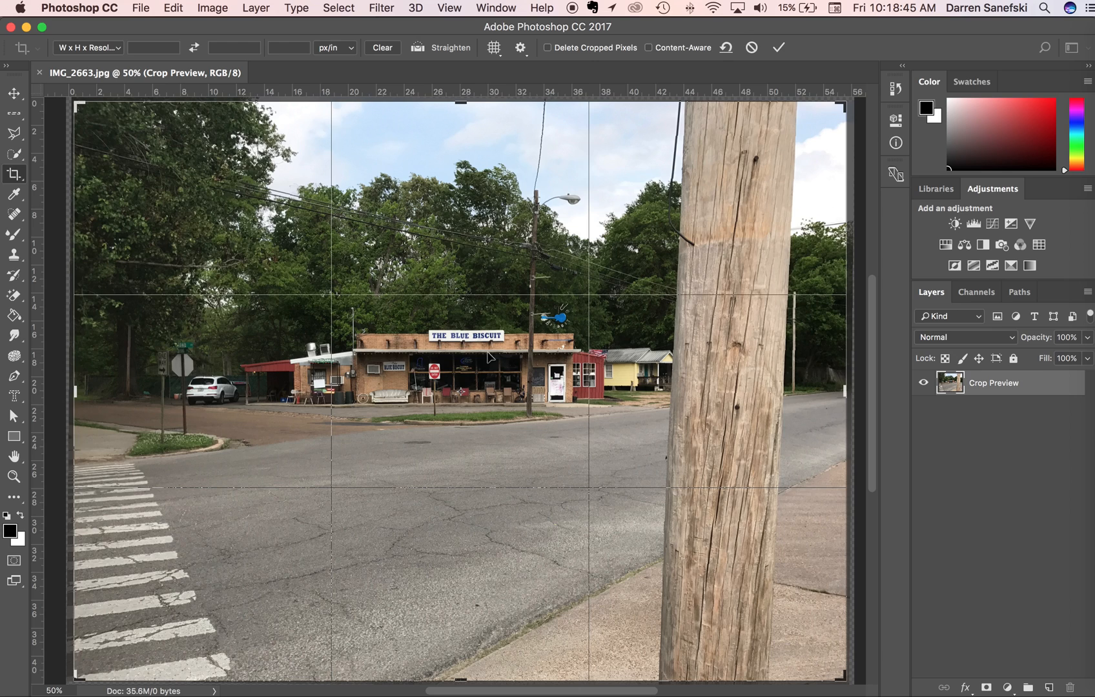
mouse_move(726, 501)
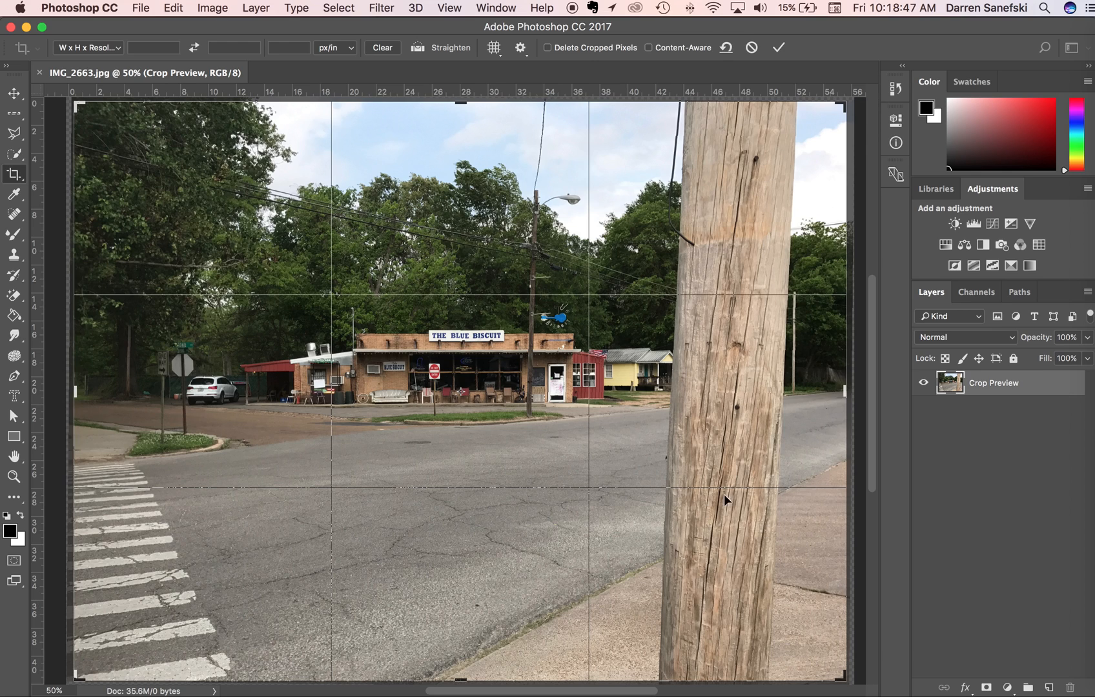
mouse_move(112, 520)
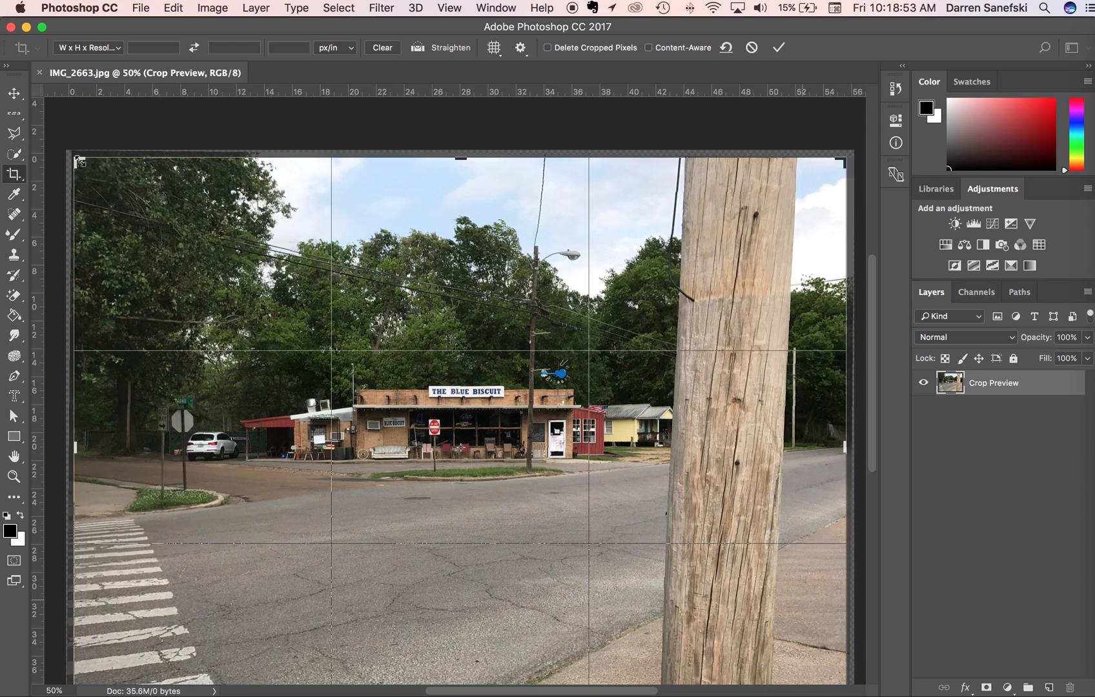
Shift the rotated photo in the crop frame and extend the frame past its corners
left_click_drag(80, 161, 74, 157)
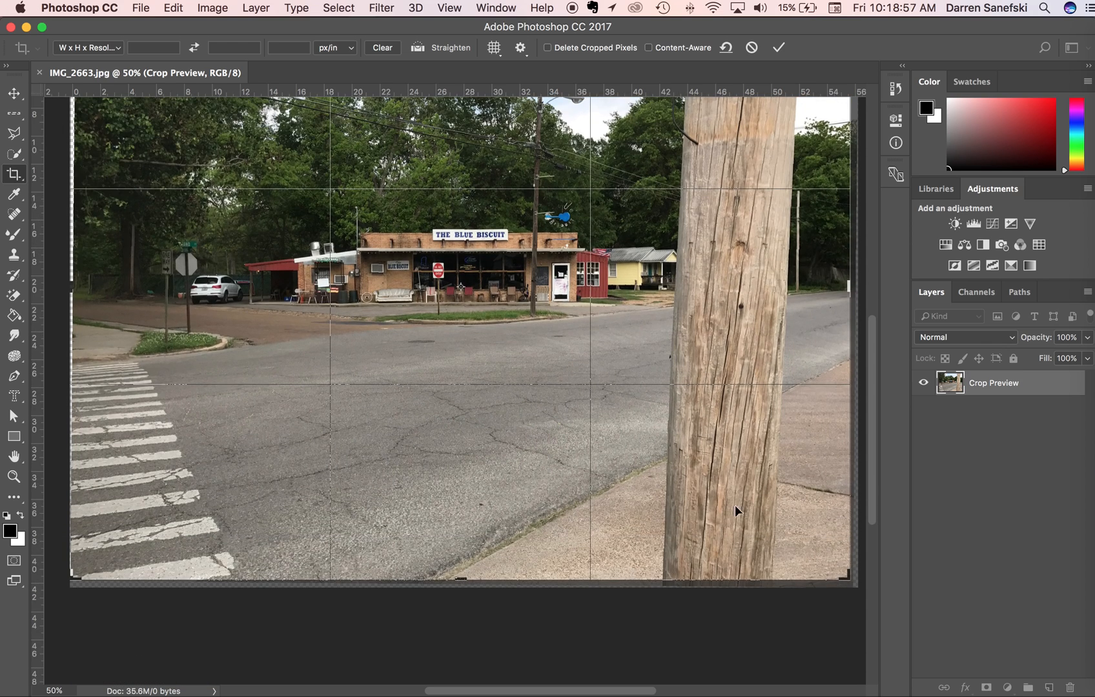
left_click_drag(847, 577, 850, 581)
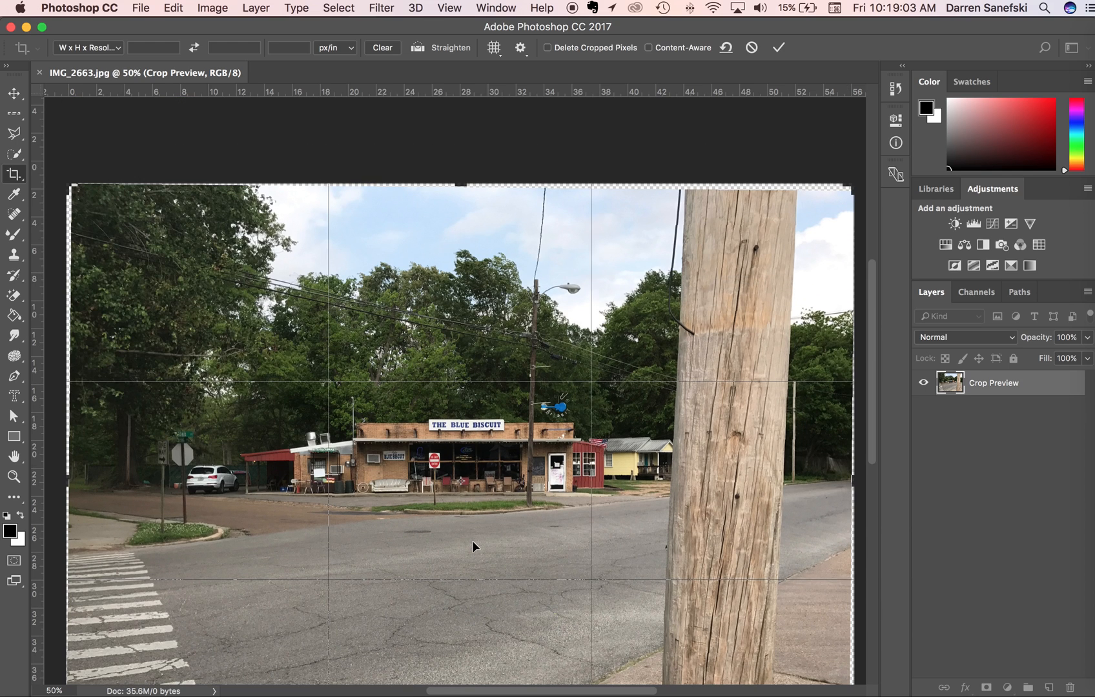
mouse_move(479, 175)
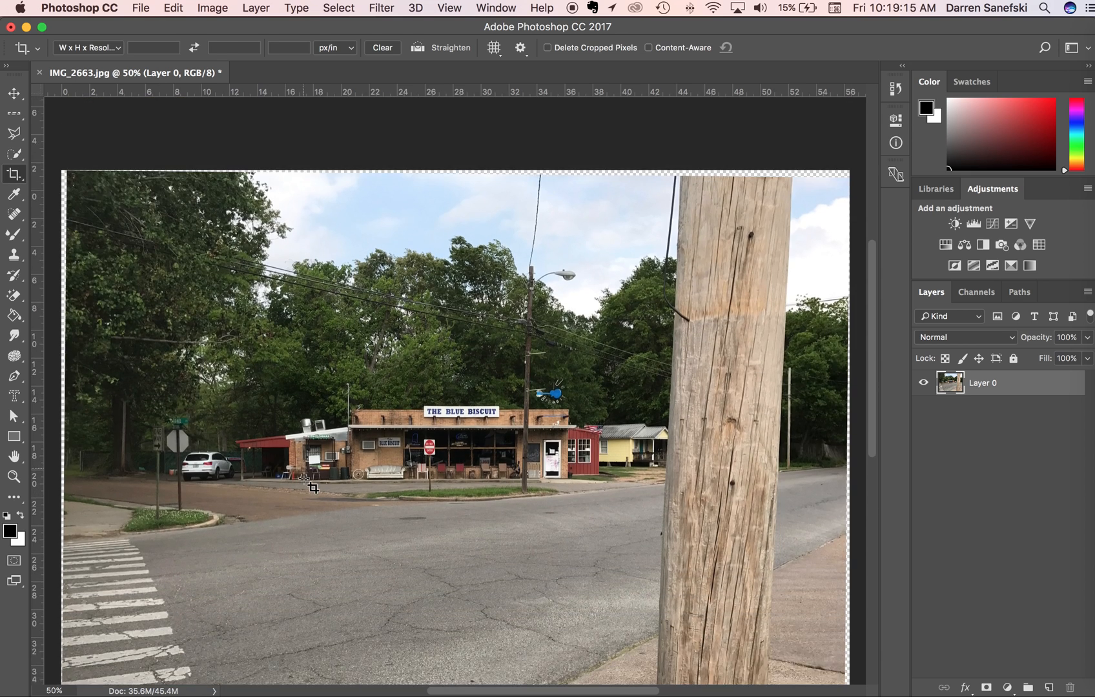
Switch to the Magic Wand tool to select the transparent corner slivers
left_click(14, 154)
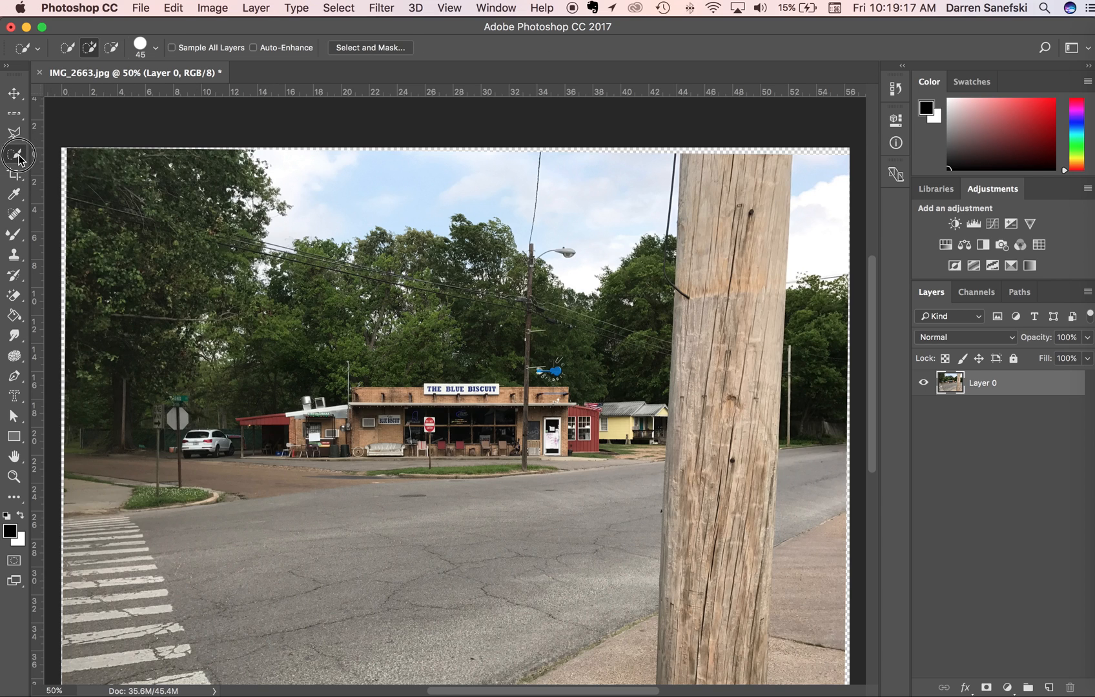
left_click(14, 154)
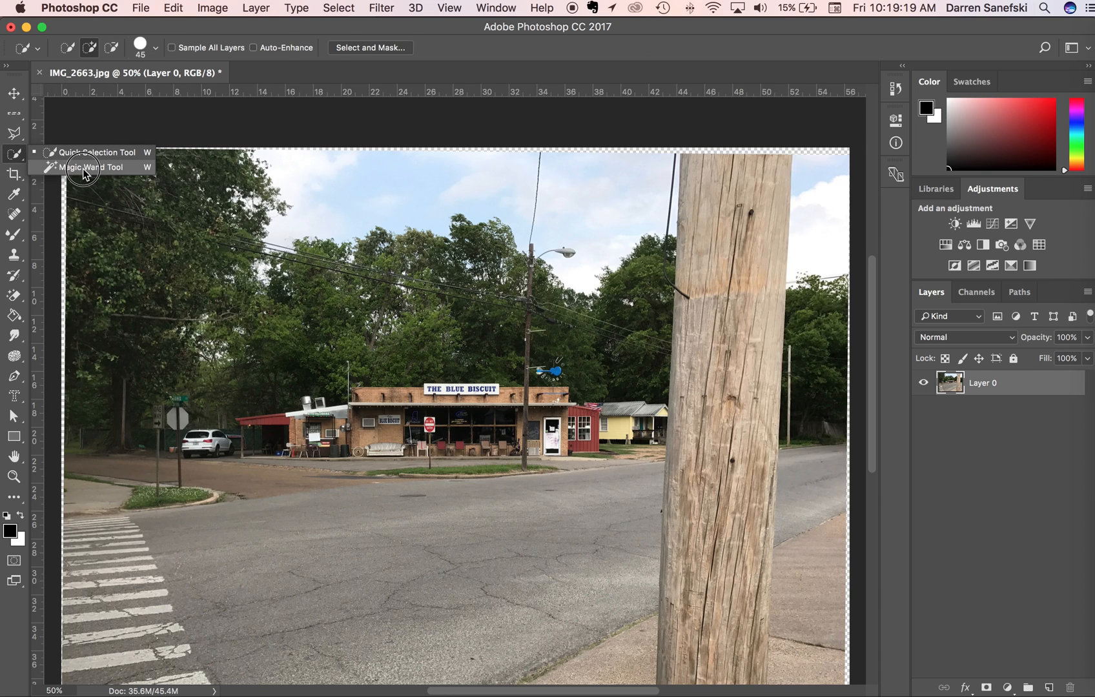
left_click(89, 168)
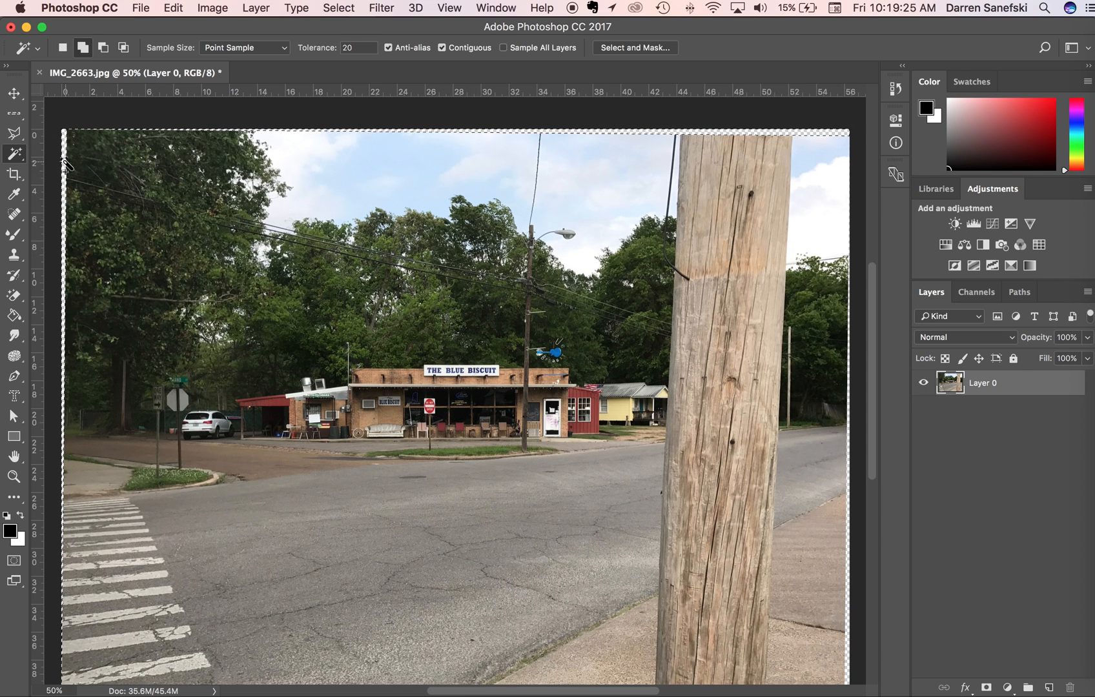
scroll("down", 3)
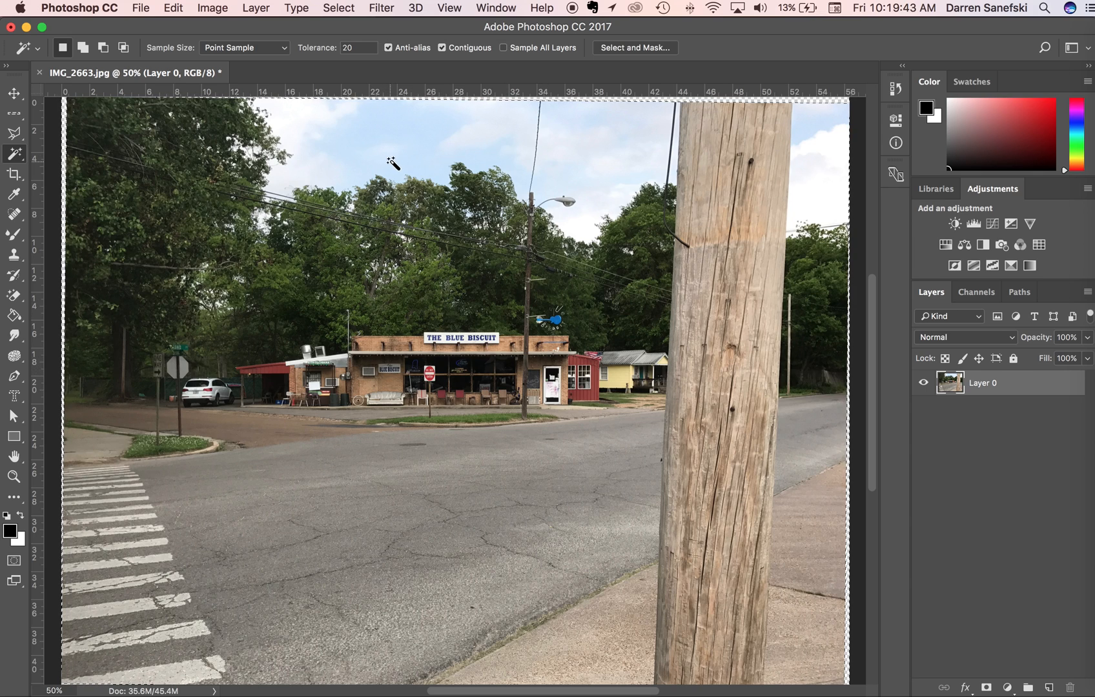
Expand the transparent-corner selection by 10 pixels
left_click(338, 8)
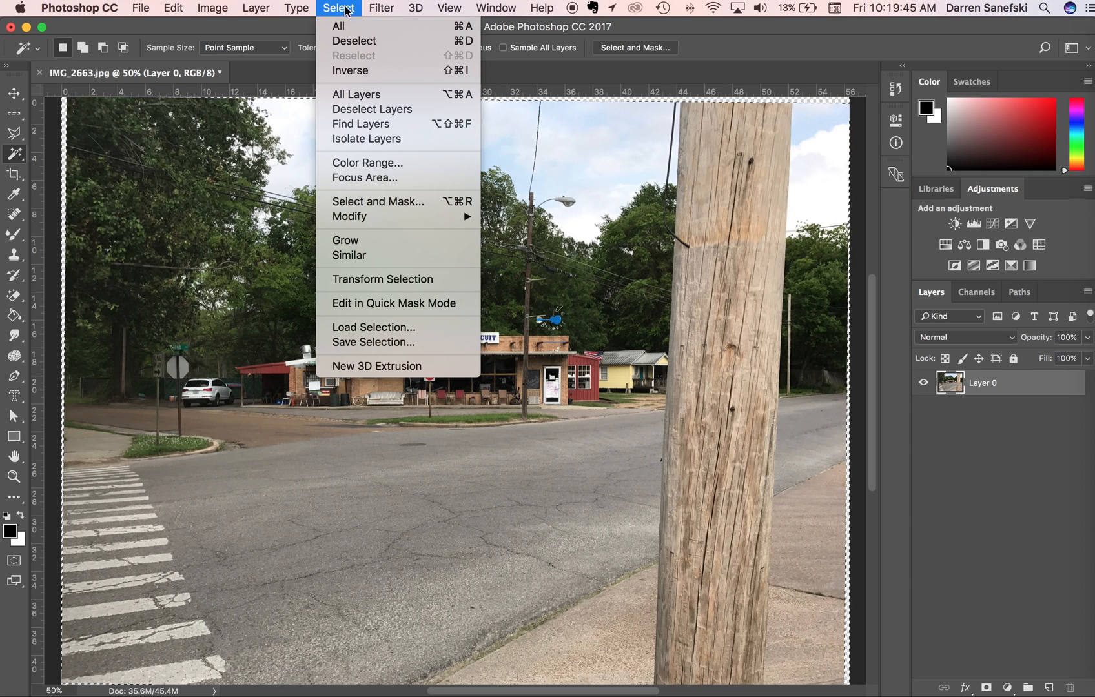
mouse_move(350, 216)
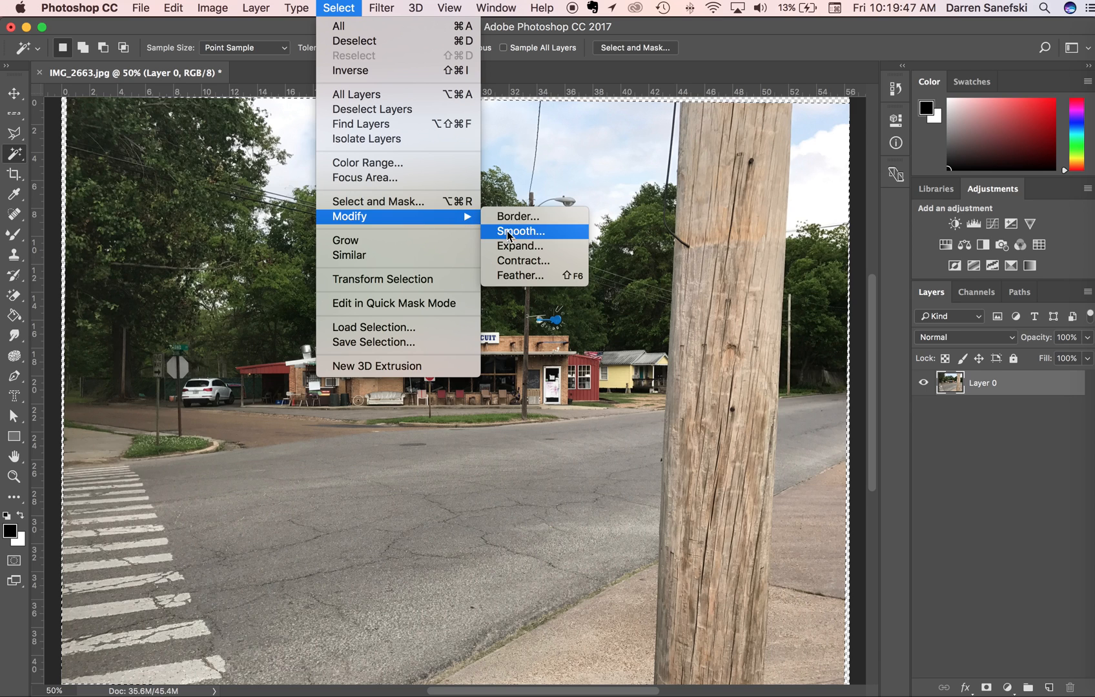
left_click(519, 246)
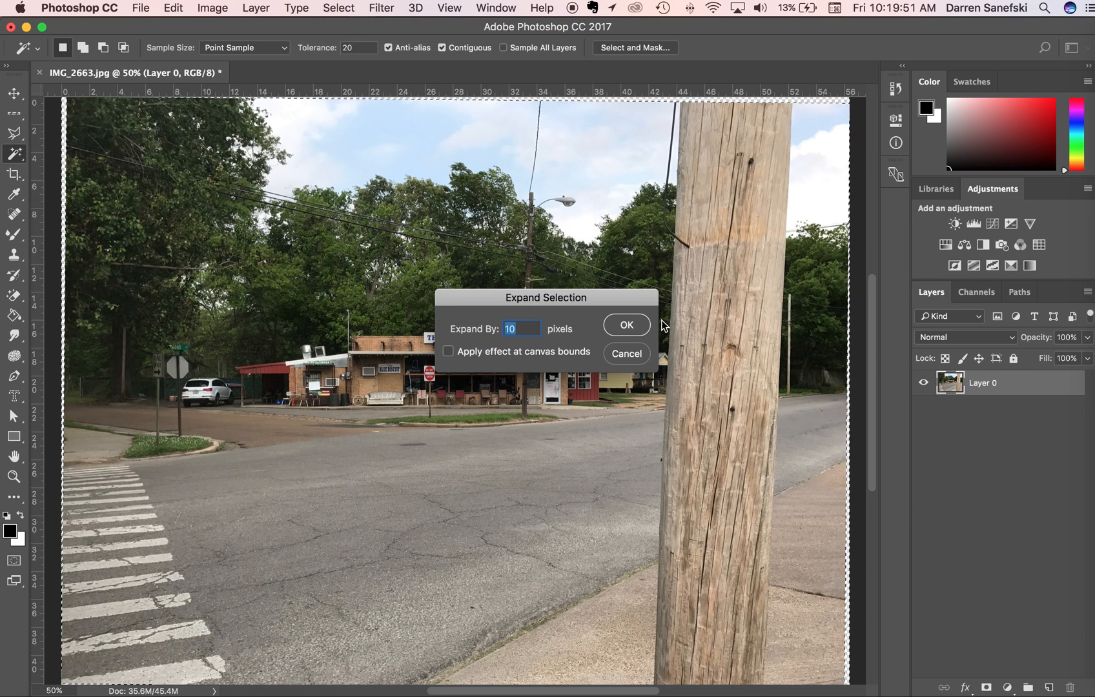
left_click(625, 324)
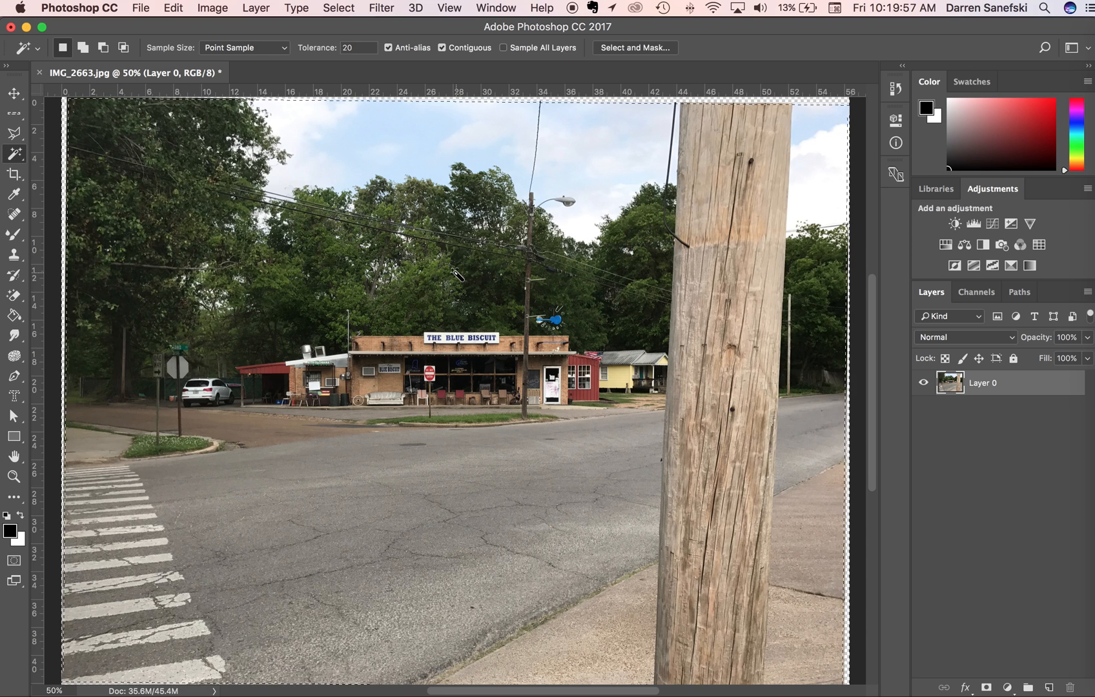
mouse_move(487, 224)
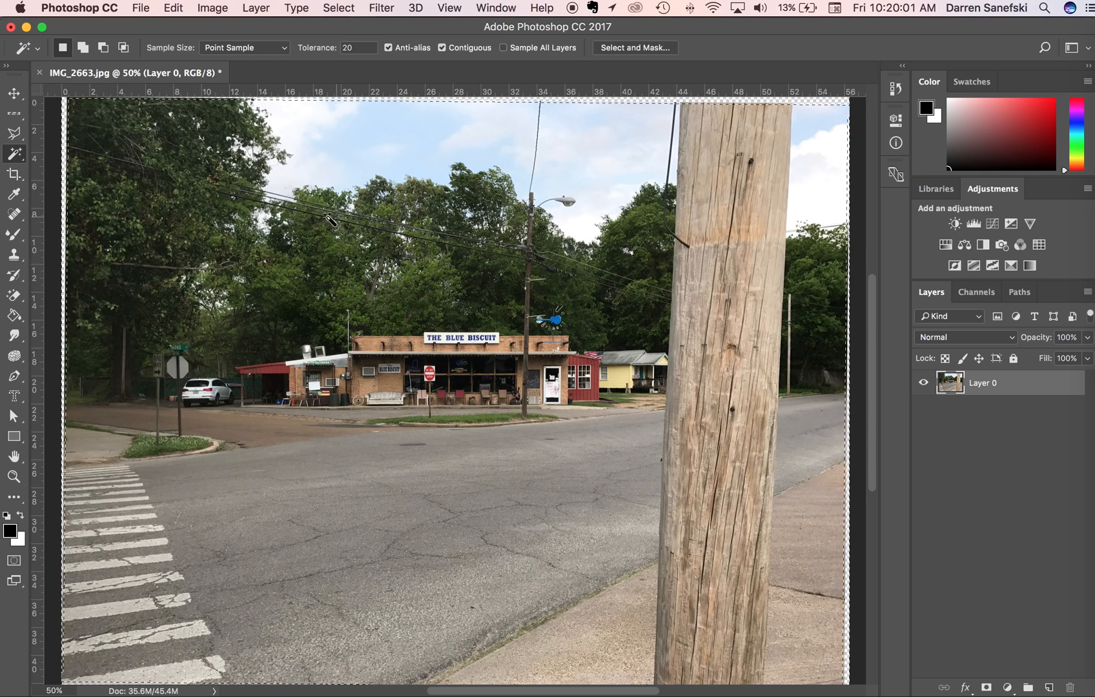
mouse_move(409, 207)
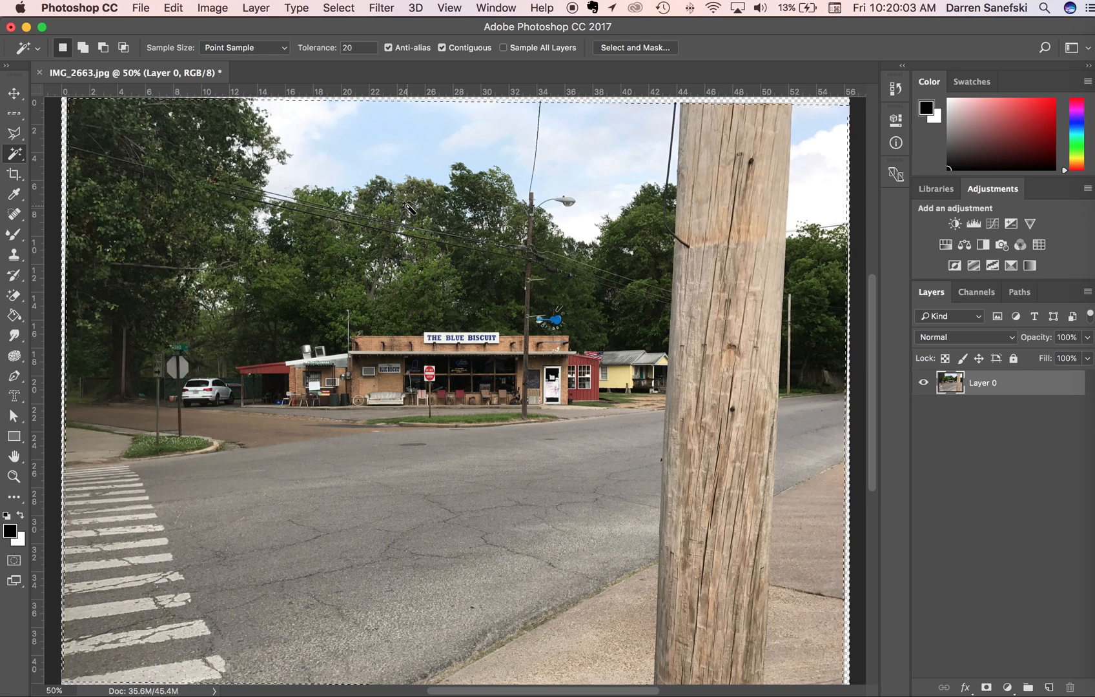
Fill the selected corners with Content-Aware contents
left_click(173, 7)
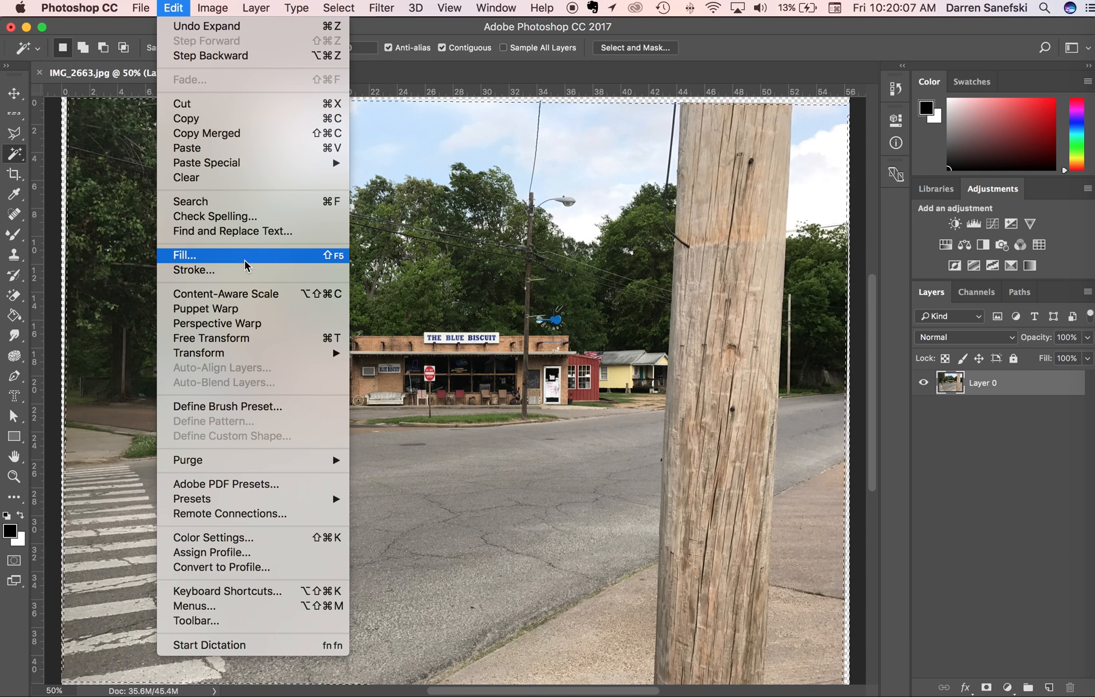
left_click(185, 254)
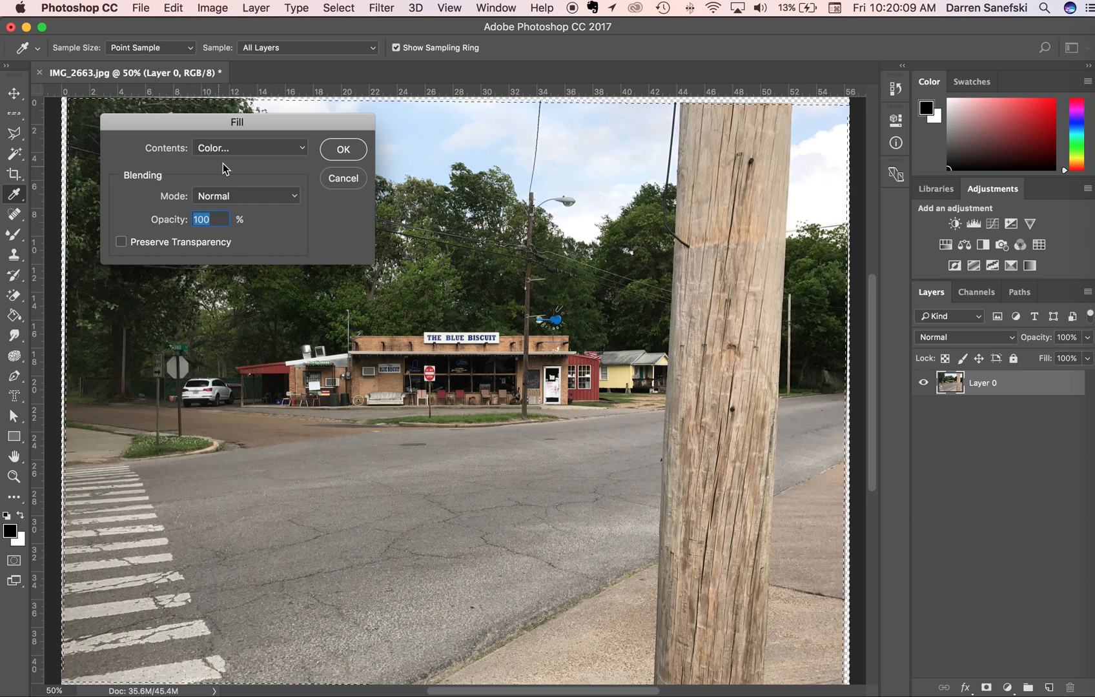
left_click(249, 148)
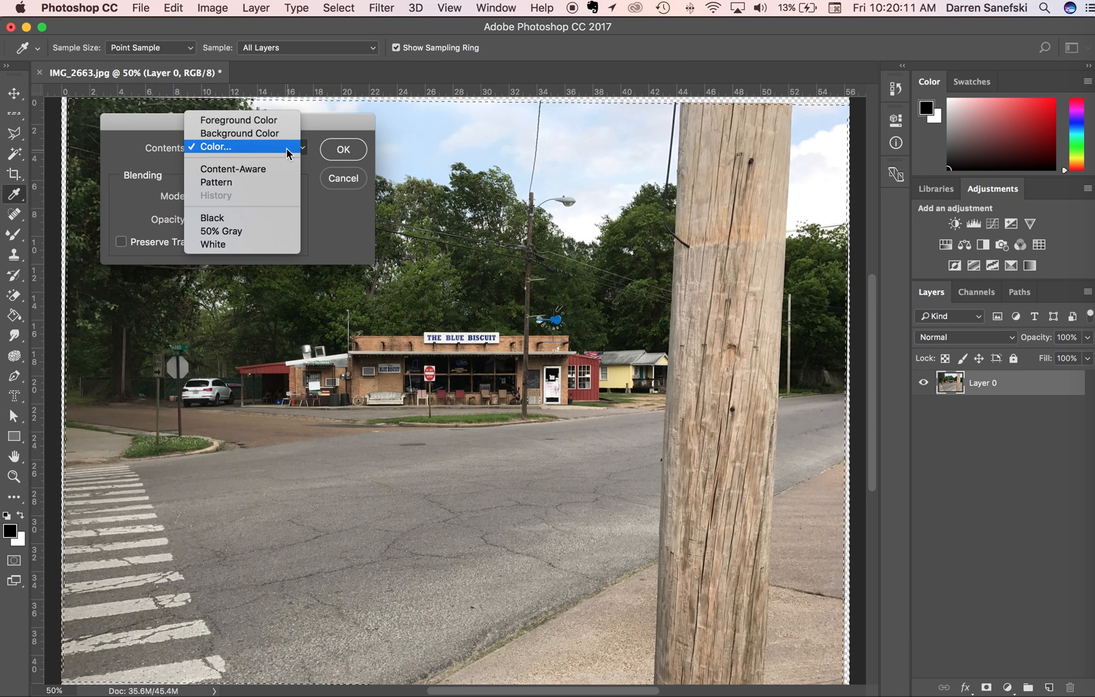
mouse_move(251, 169)
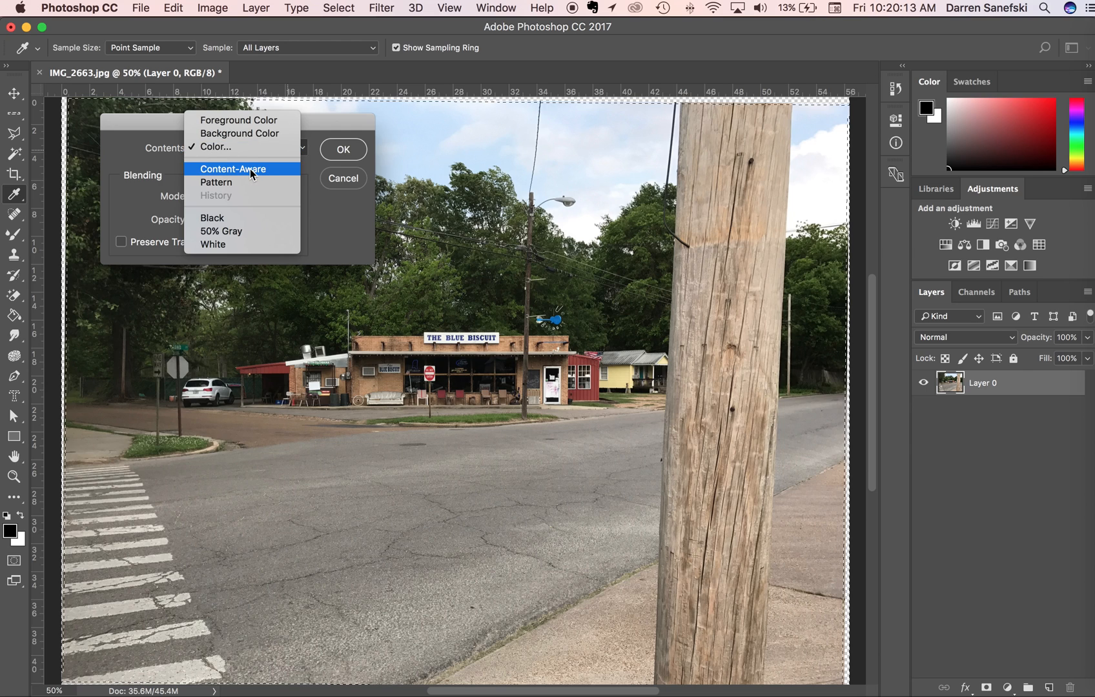
left_click(232, 168)
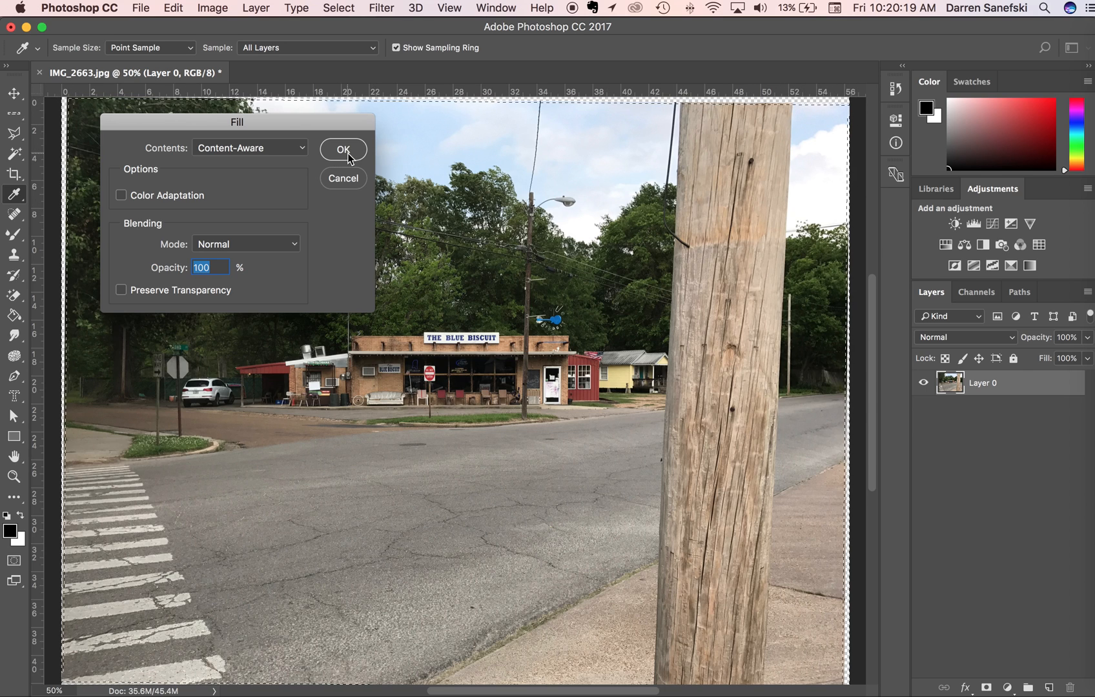
left_click(343, 150)
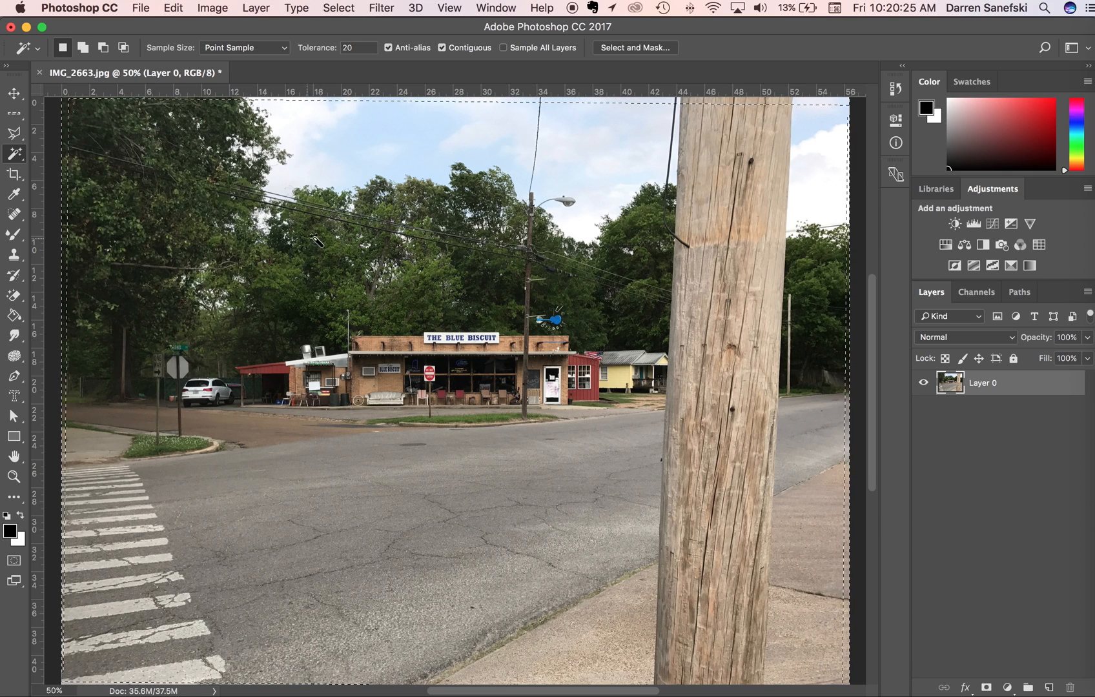
Open the Select menu to deselect before inspecting the top-left edge
left_click(339, 8)
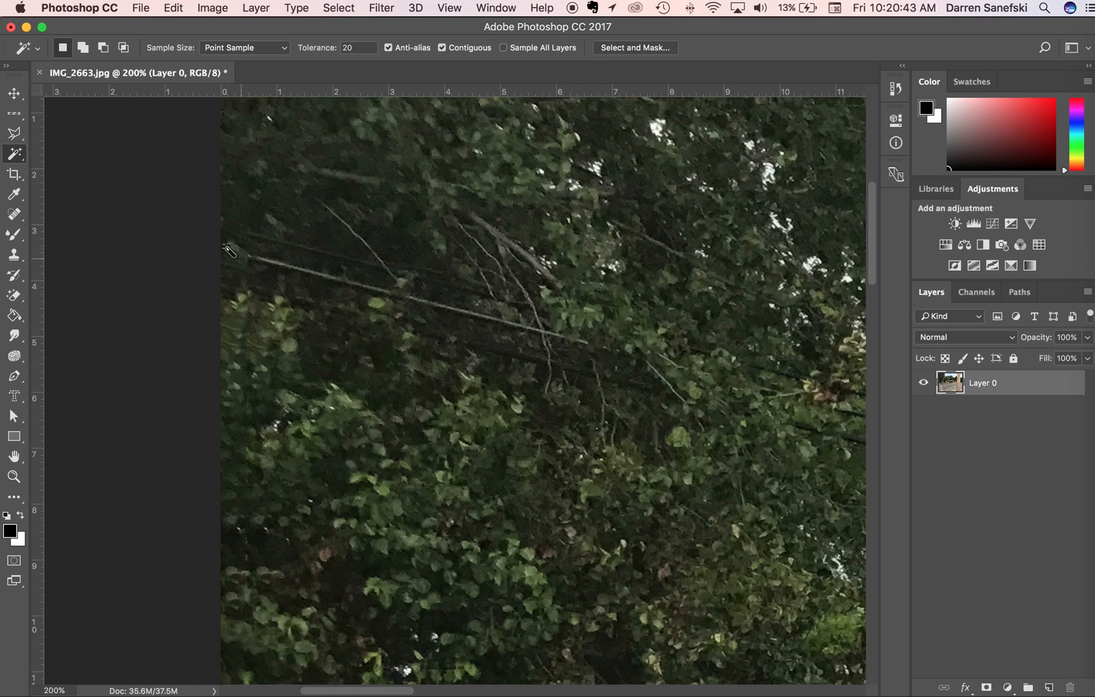
Switch to the Clone Stamp tool for retouching the left-edge foliage
left_click(15, 255)
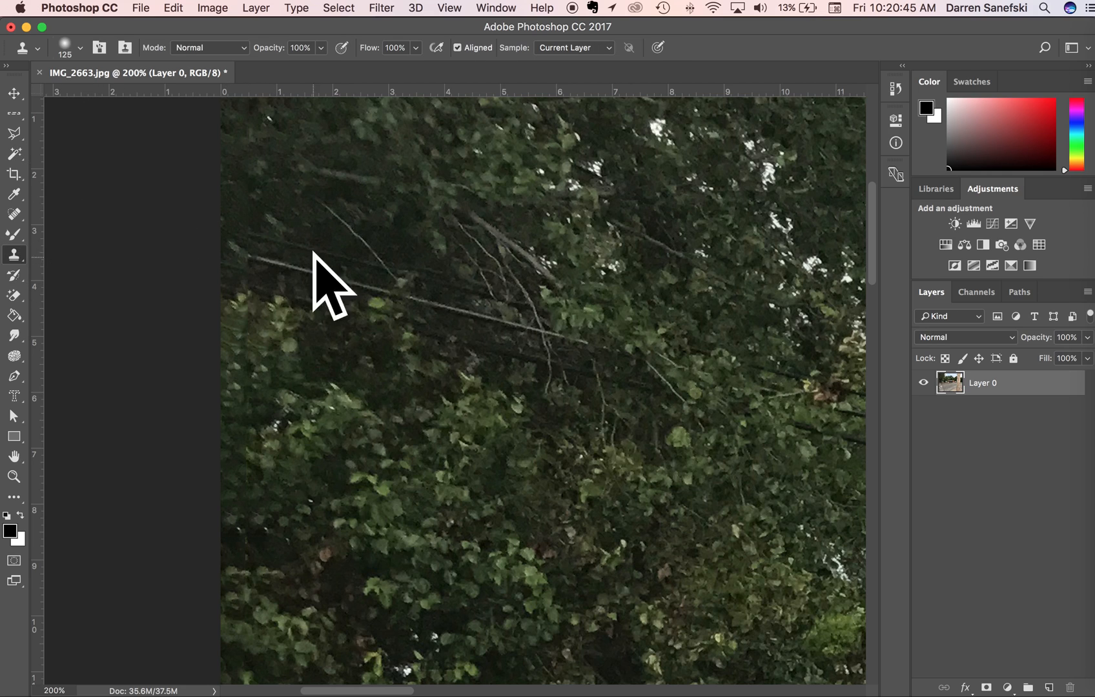
mouse_move(14, 258)
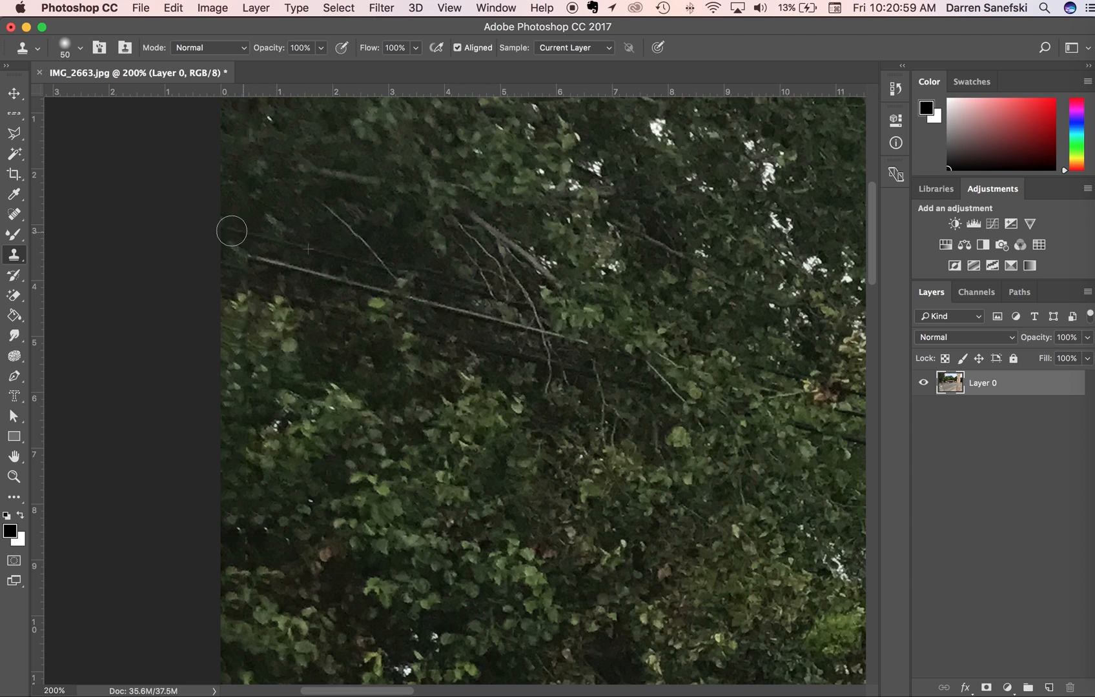
mouse_move(263, 263)
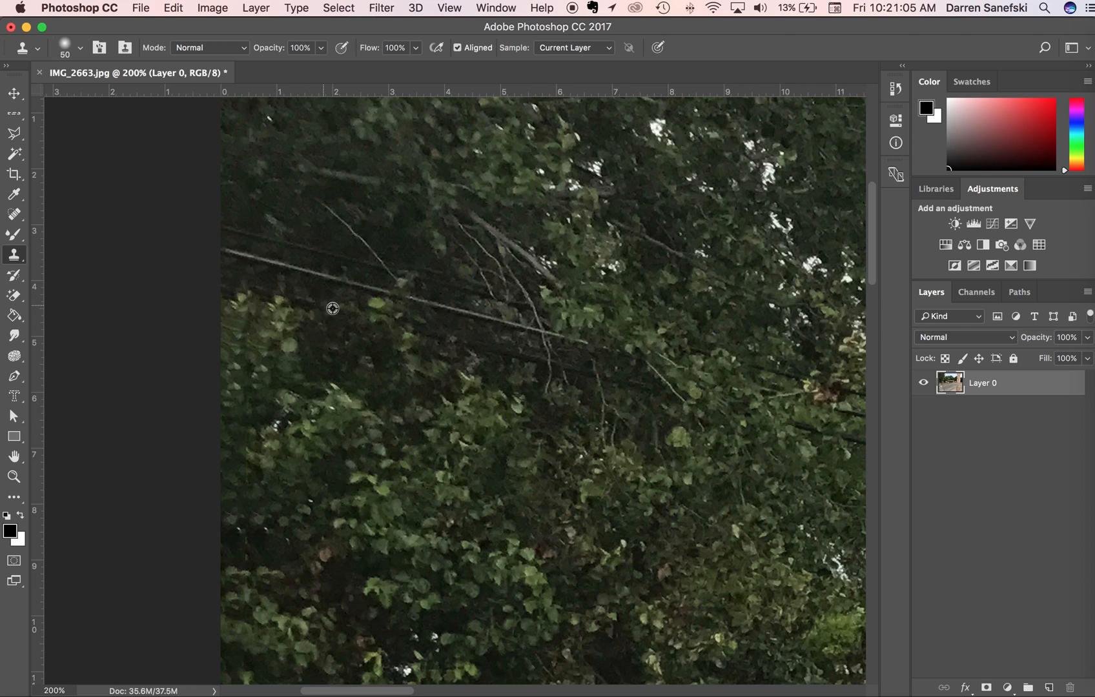
mouse_move(250, 287)
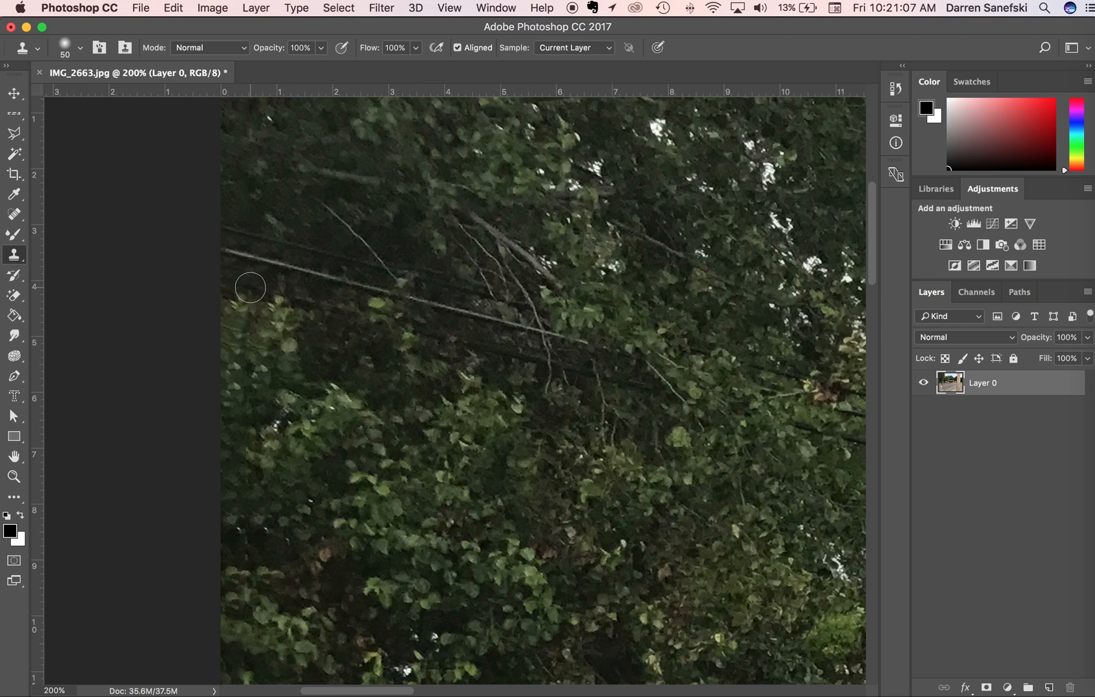